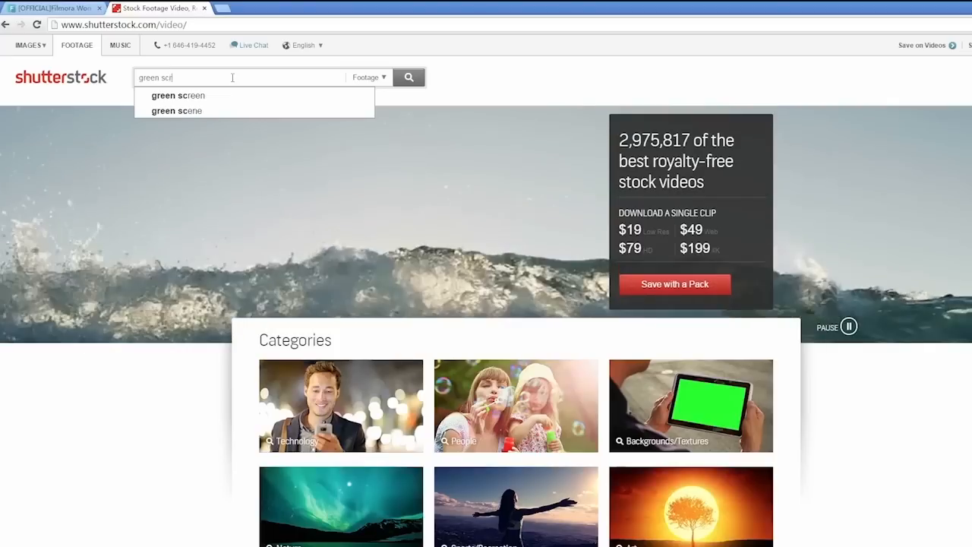
# Search Shutterstock footage for 'green screen' and open the tired tiger clip's detail page.
pyautogui.click(178, 94)
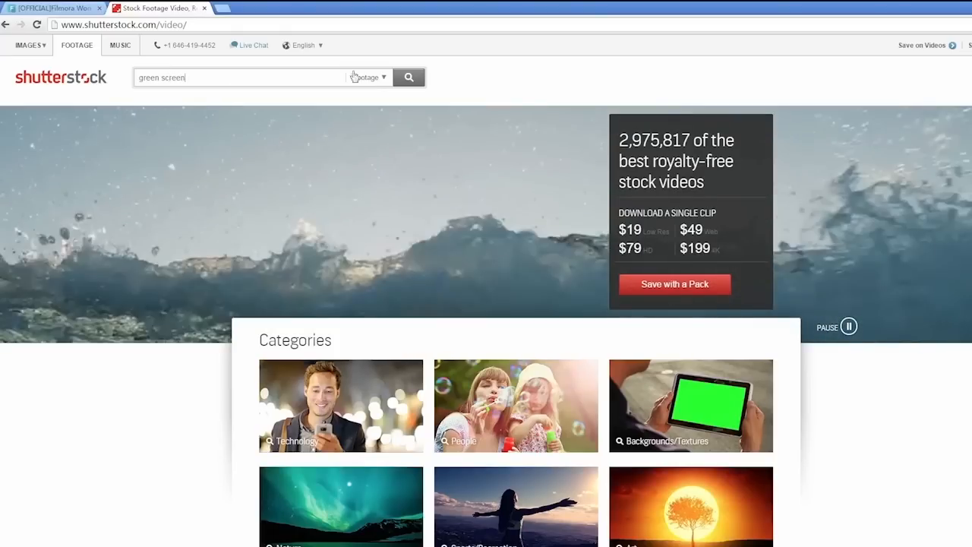
pyautogui.click(409, 77)
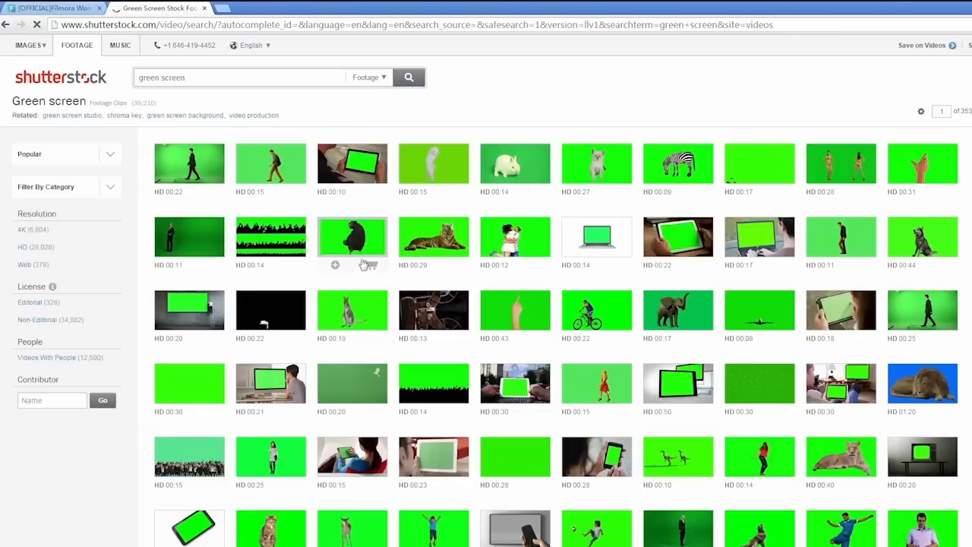
pyautogui.scroll(-3)
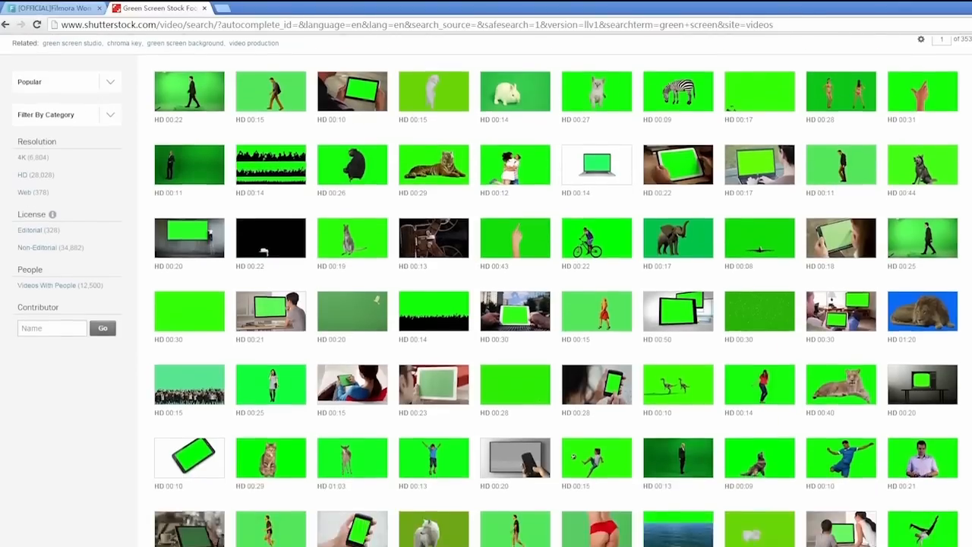
pyautogui.scroll(-3)
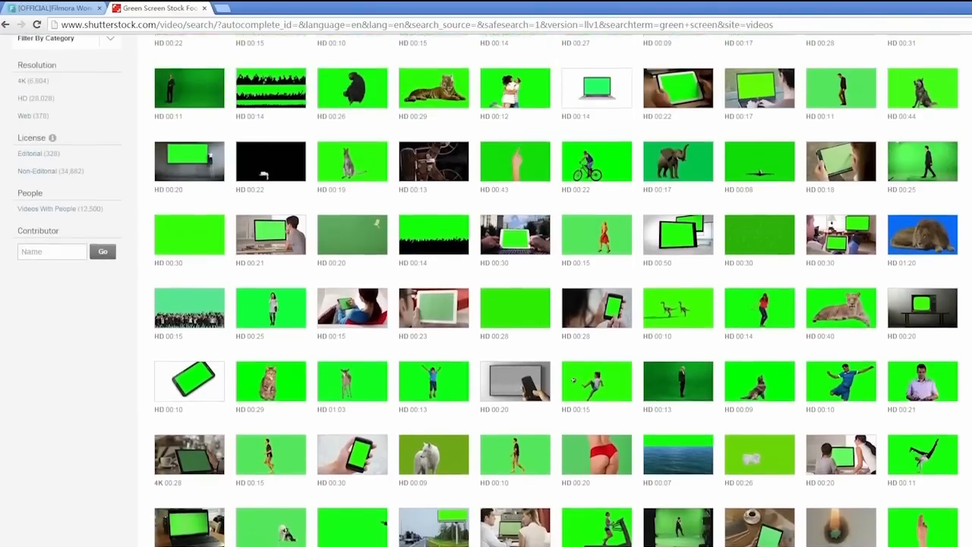
pyautogui.scroll(3)
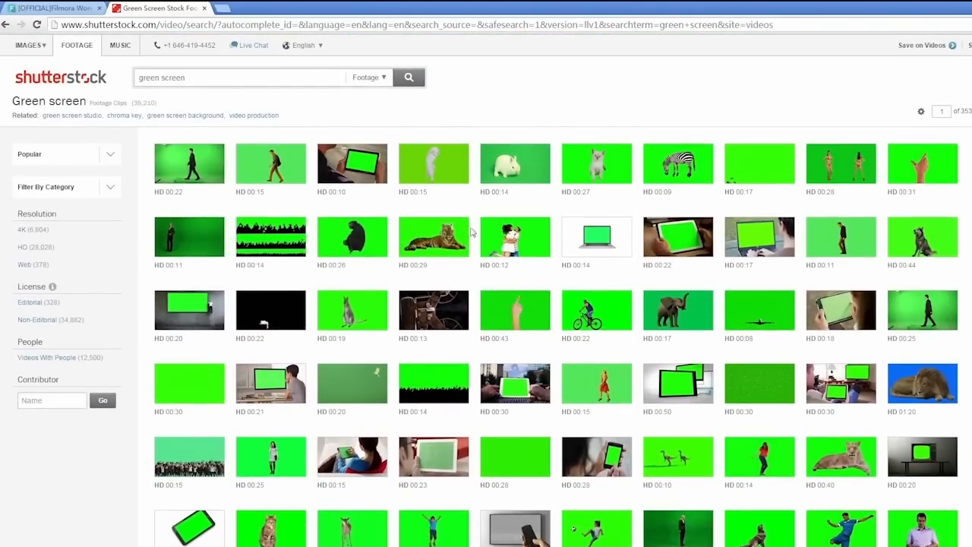
pyautogui.click(433, 237)
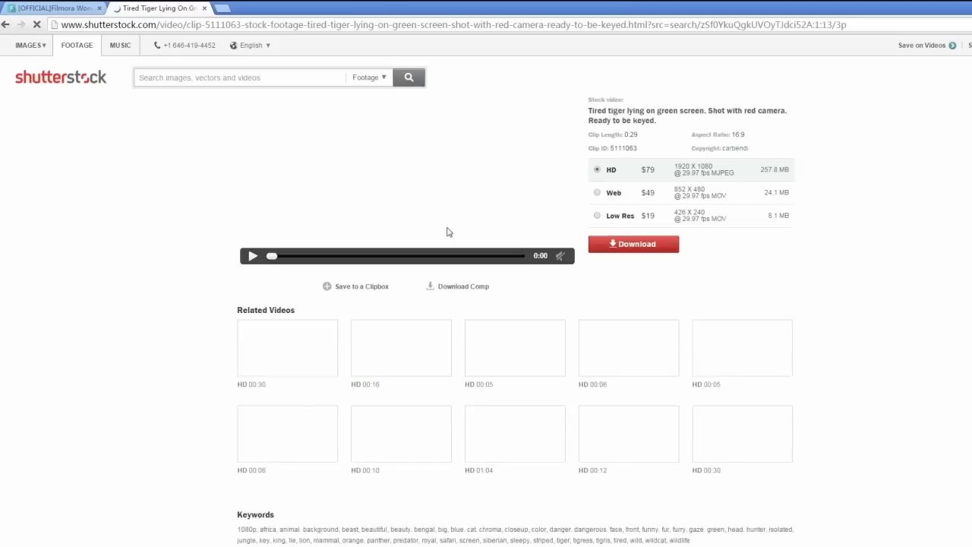
pyautogui.click(252, 256)
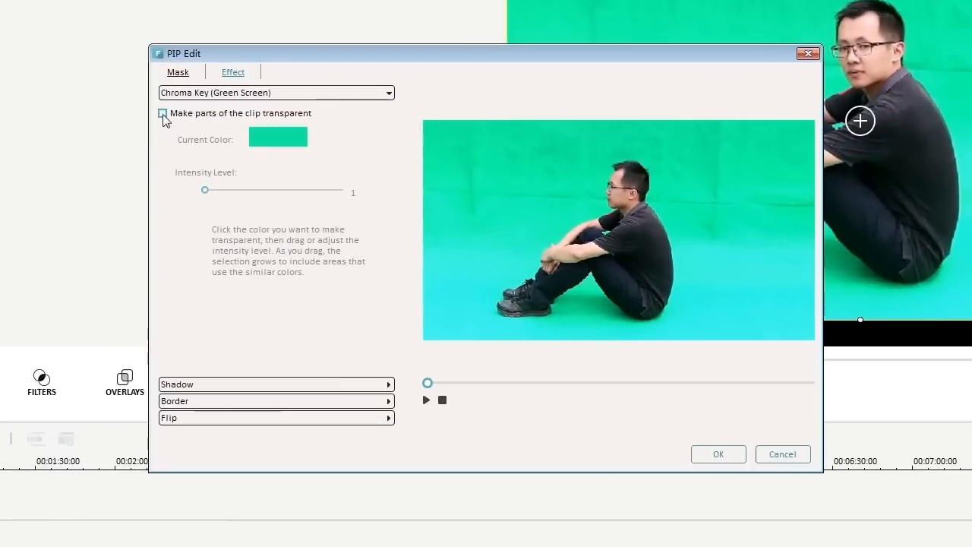
# Download Filmora, launch it from the desktop and start a project in Full Feature Mode.
pyautogui.click(162, 114)
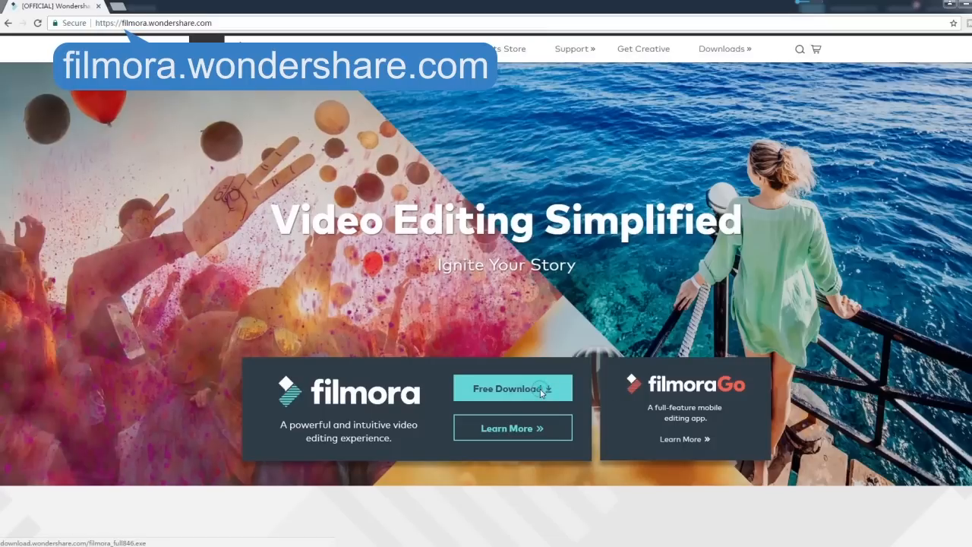
pyautogui.click(513, 388)
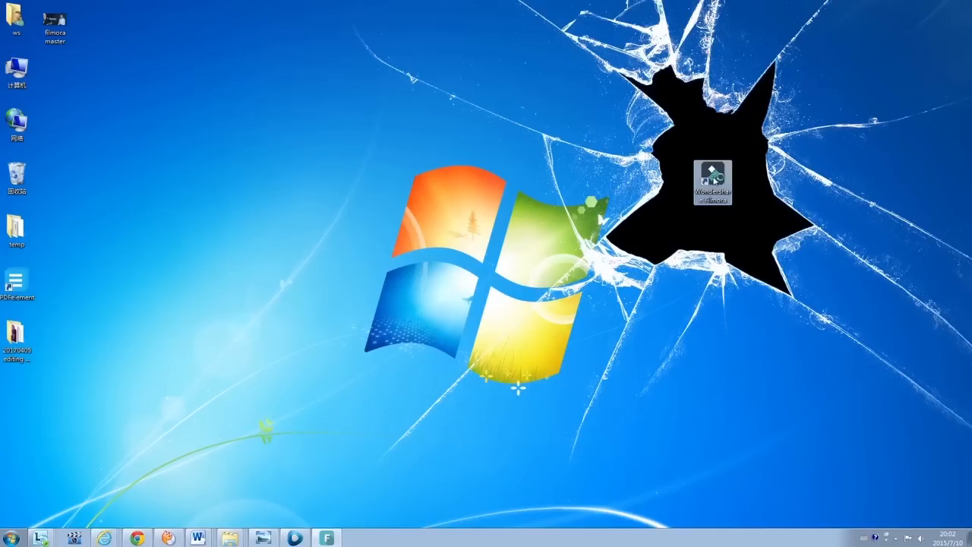
pyautogui.doubleClick(712, 182)
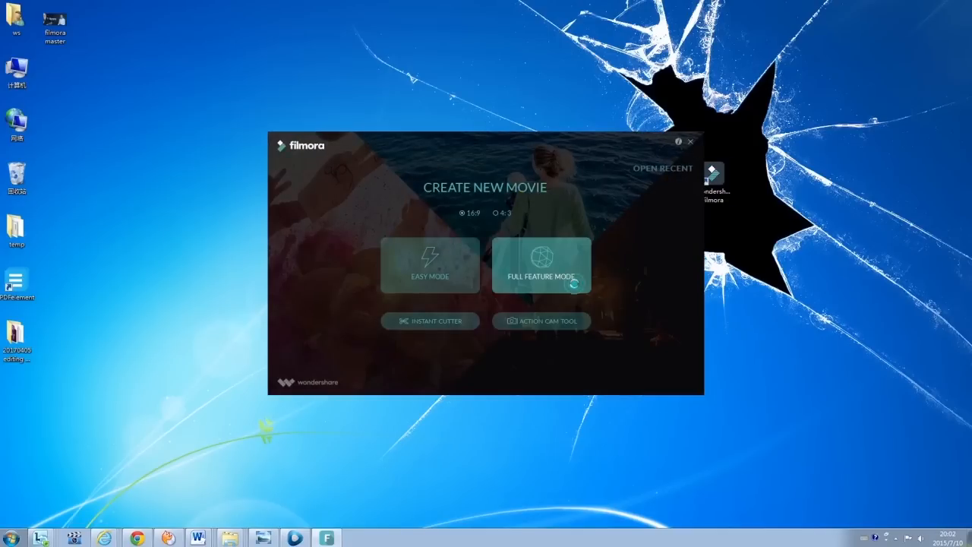
pyautogui.click(541, 265)
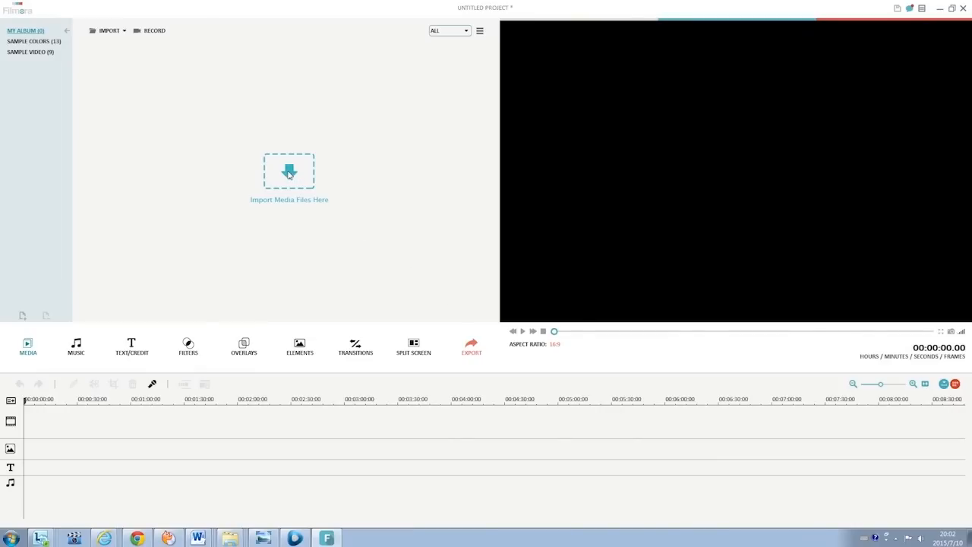
# Import MVI_8545.MOV and place it at the start of the PIP track.
pyautogui.click(289, 170)
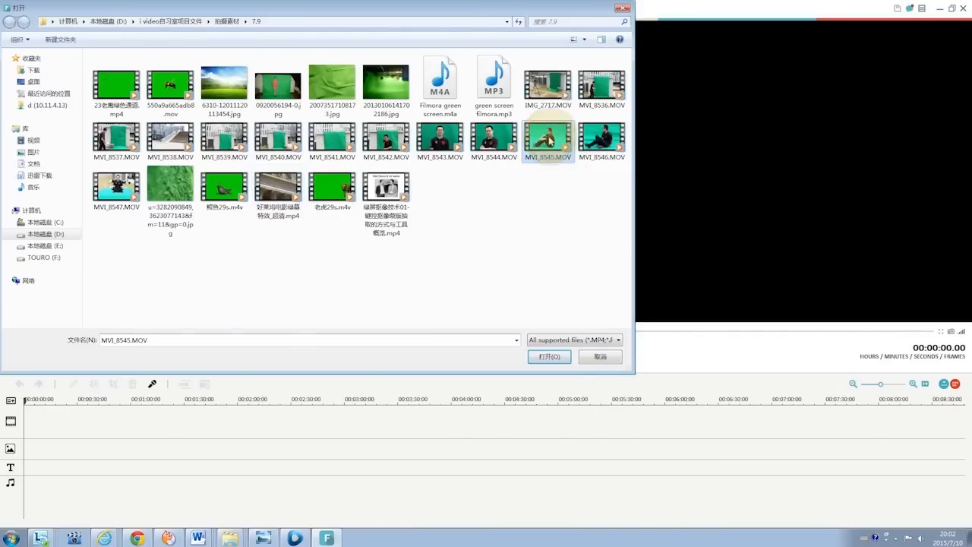
pyautogui.click(548, 356)
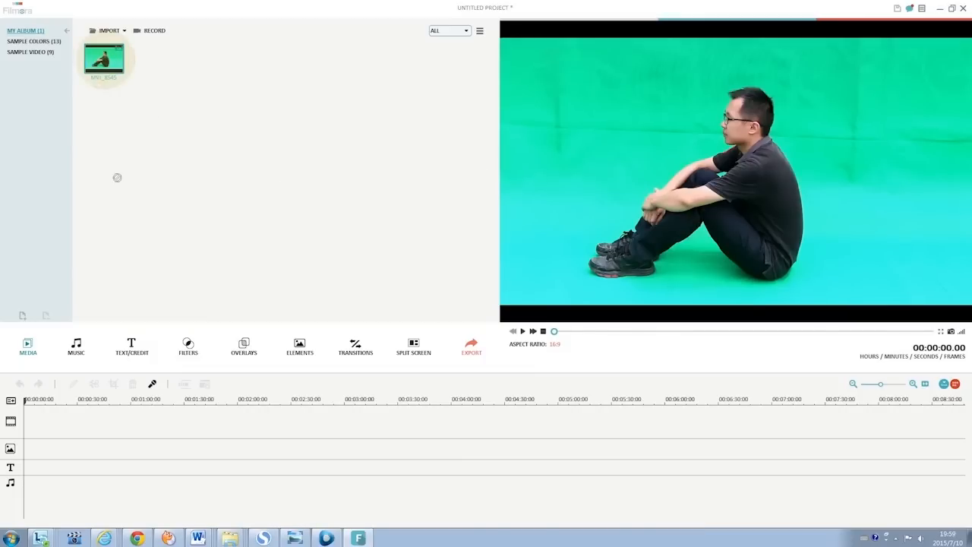
pyautogui.moveTo(104, 59); pyautogui.dragTo(61, 449)
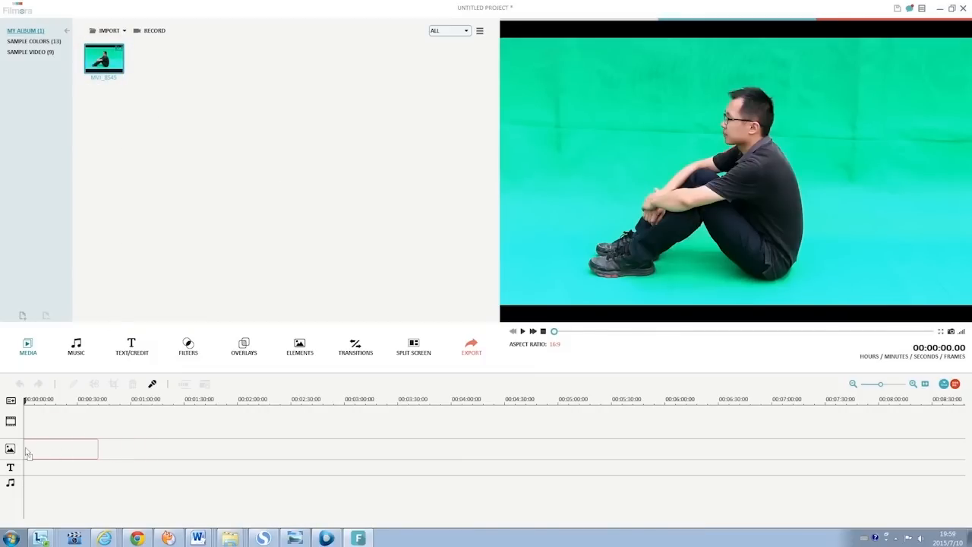
pyautogui.moveTo(103, 59); pyautogui.dragTo(57, 448)
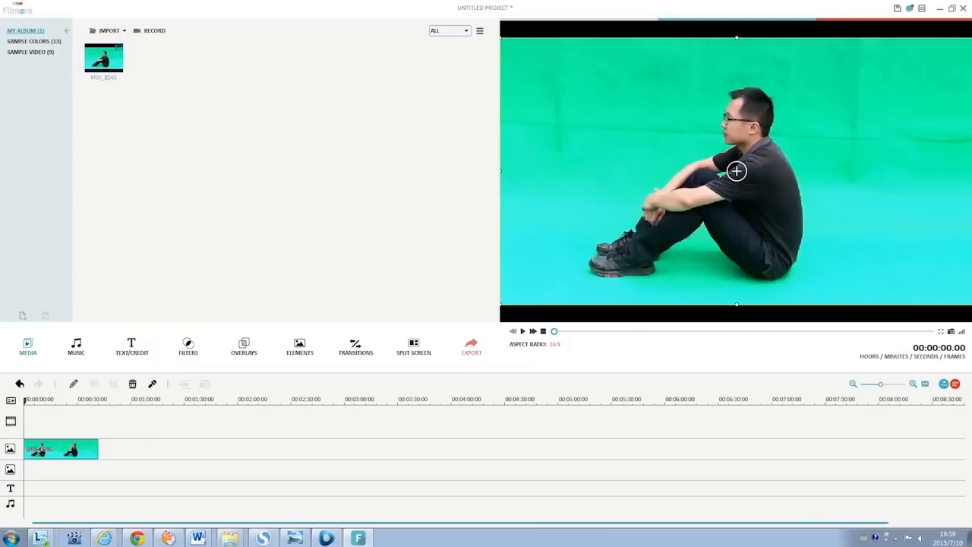
# Enable Chroma Key on the man's clip in PIP Edit with intensity level 75.
pyautogui.rightClick(59, 449)
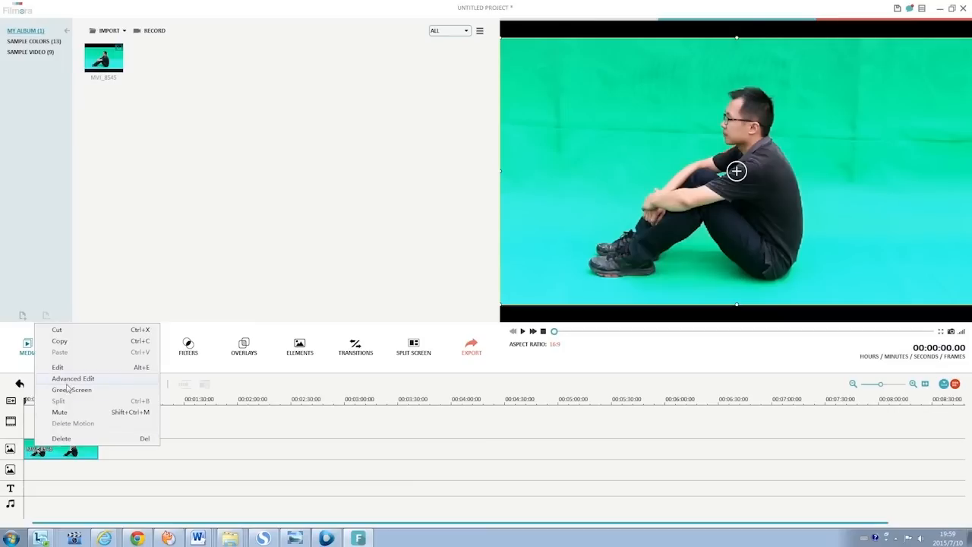
pyautogui.click(72, 389)
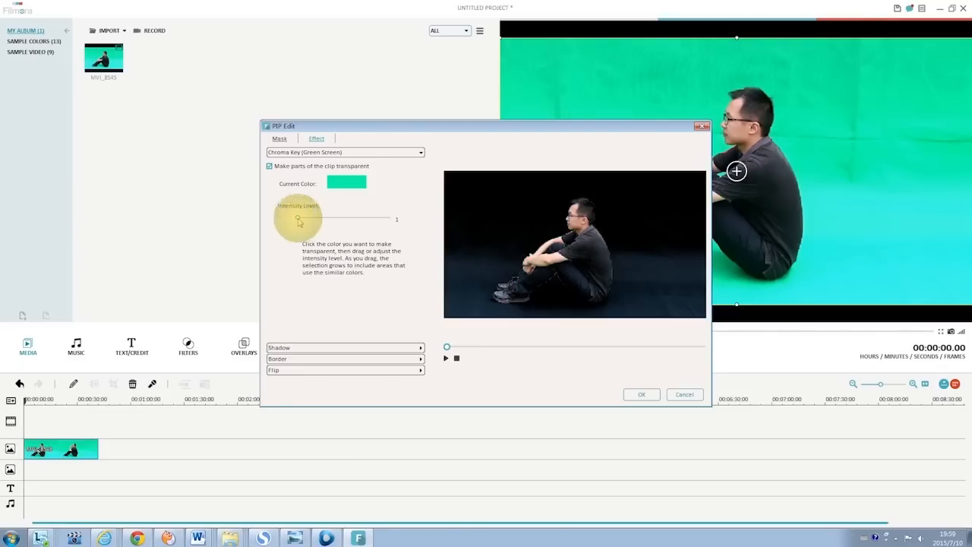
pyautogui.moveTo(298, 219); pyautogui.dragTo(351, 219)
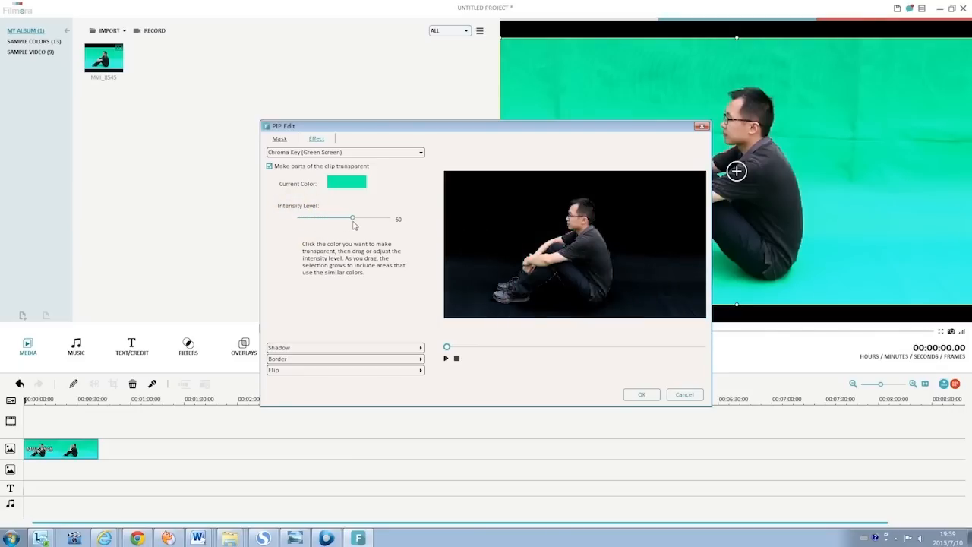
pyautogui.moveTo(352, 217); pyautogui.dragTo(363, 217)
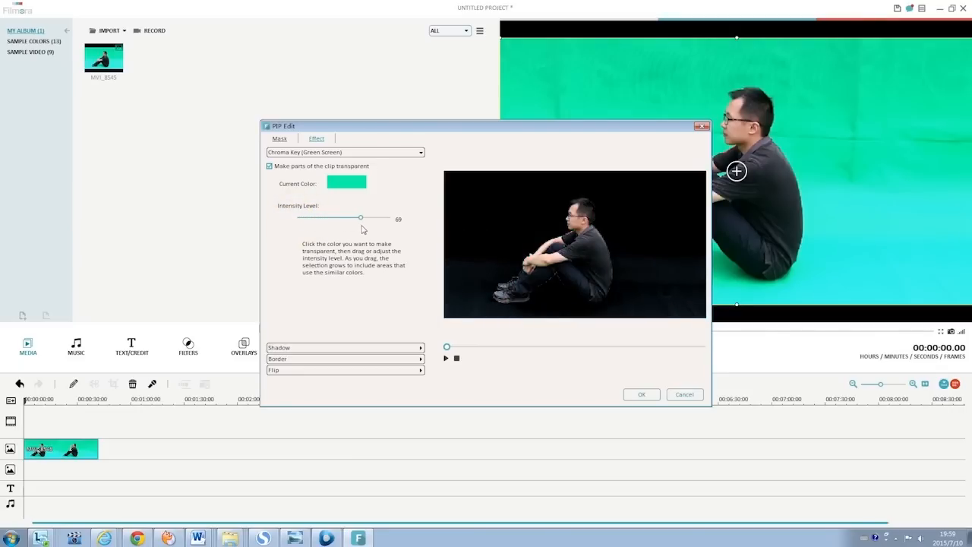
pyautogui.moveTo(351, 217); pyautogui.dragTo(364, 218)
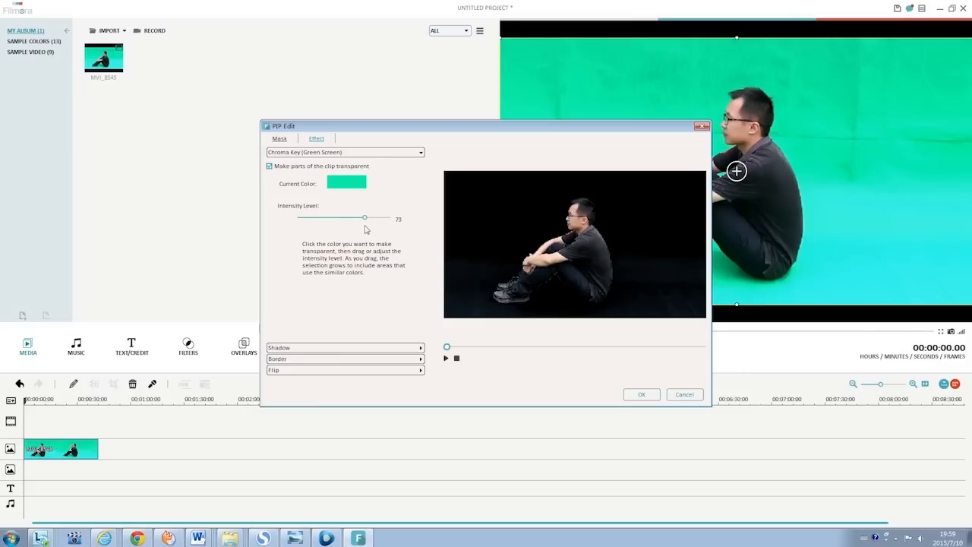
pyautogui.moveTo(364, 218); pyautogui.dragTo(365, 217)
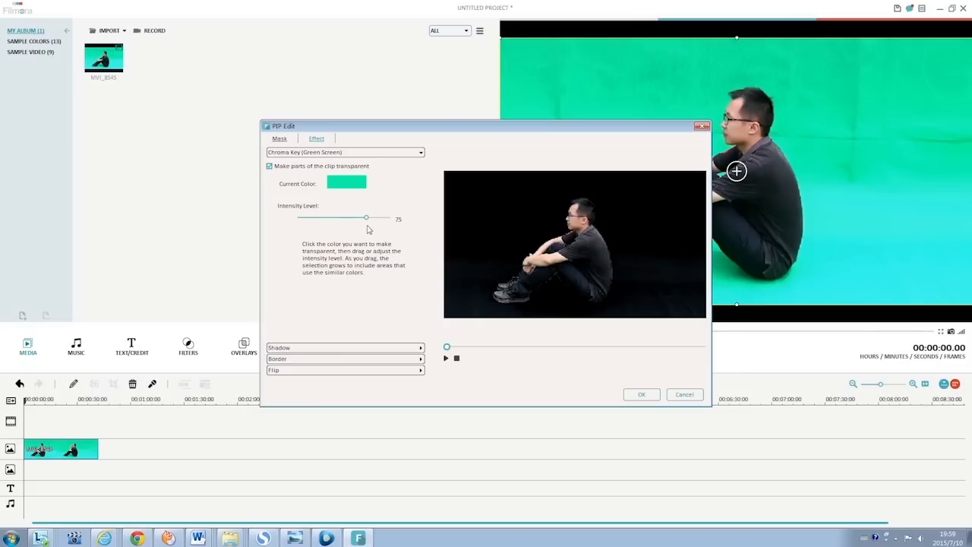
pyautogui.click(344, 348)
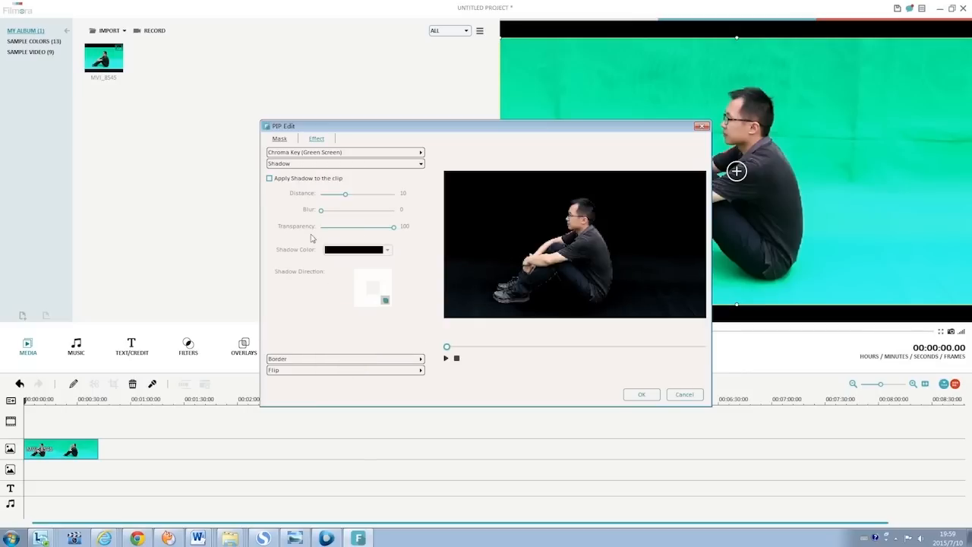
pyautogui.click(269, 178)
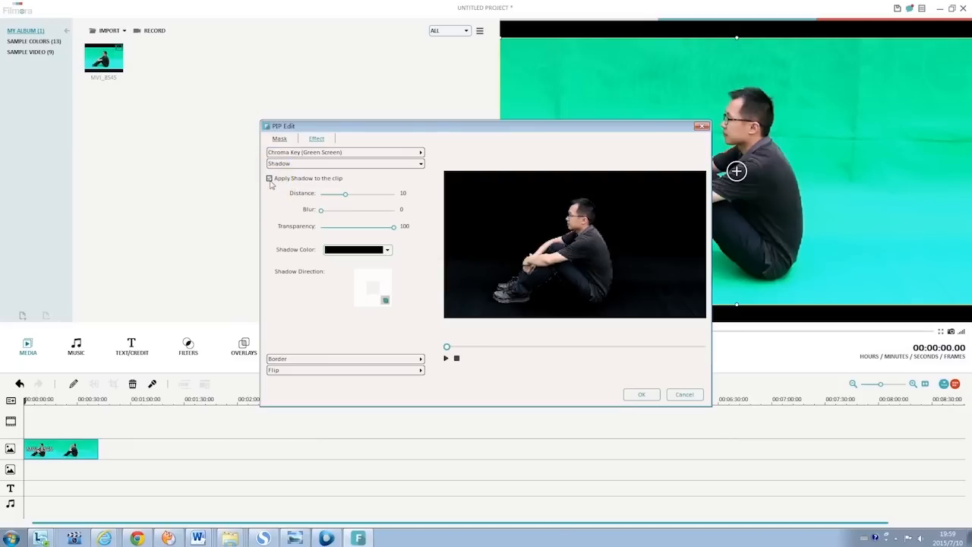
pyautogui.click(269, 177)
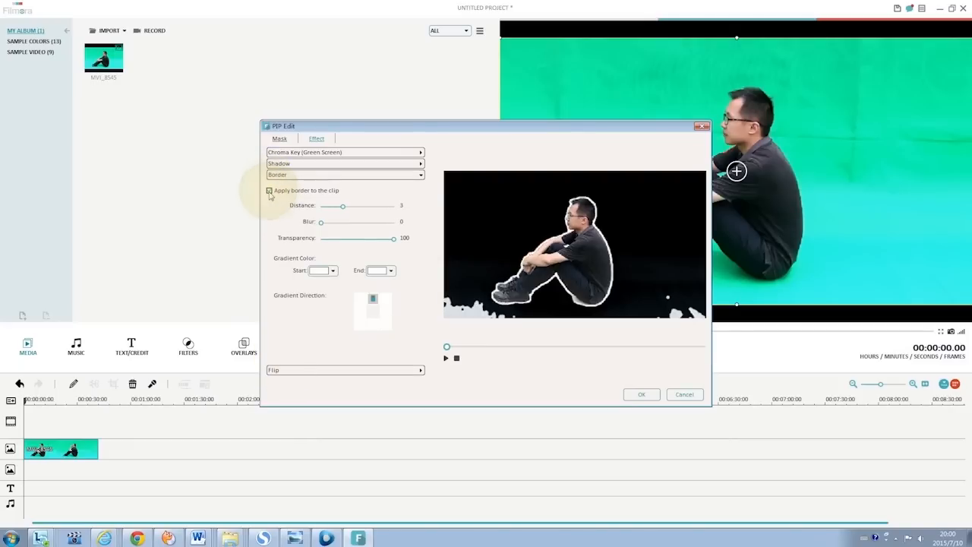
pyautogui.click(269, 191)
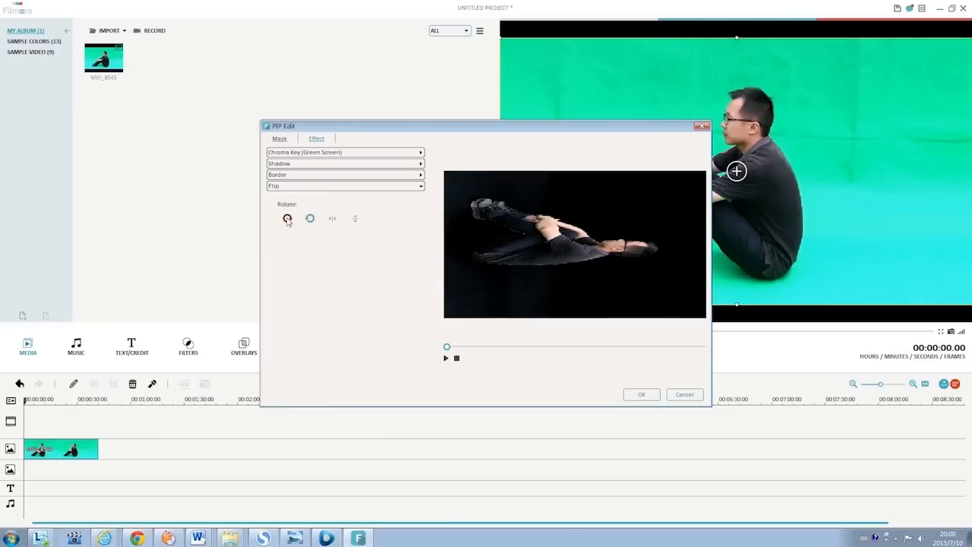
pyautogui.click(287, 218)
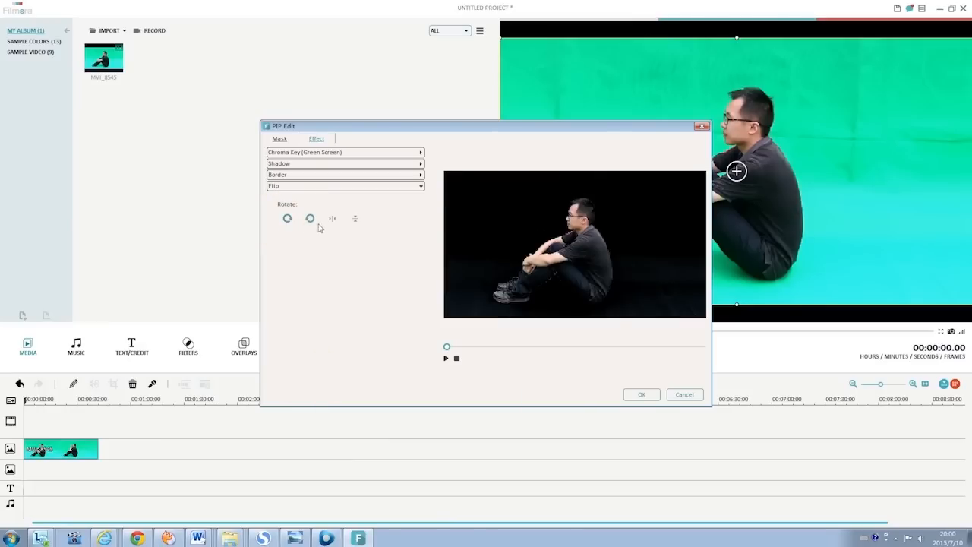
pyautogui.moveTo(331, 219)
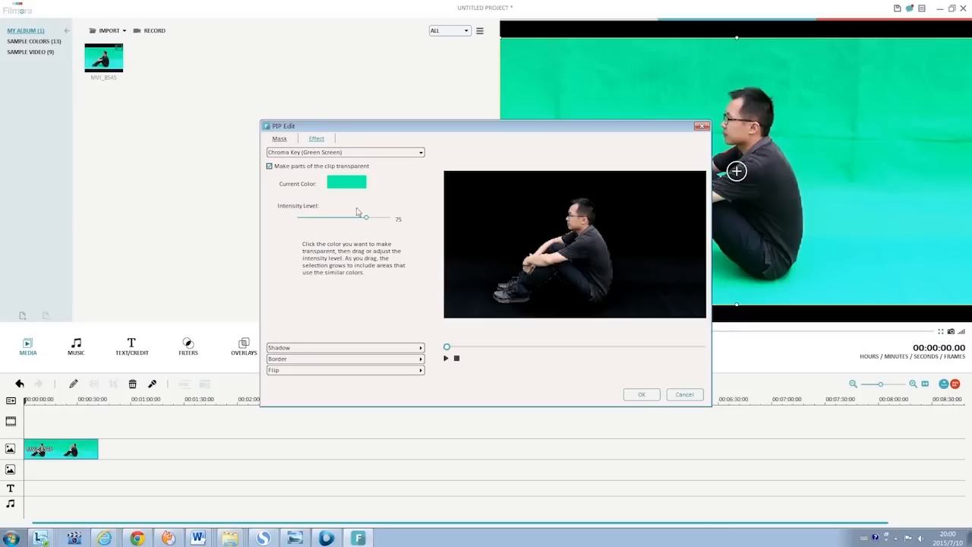
# Apply the keying settings and import the meadow image for the background track.
pyautogui.click(641, 394)
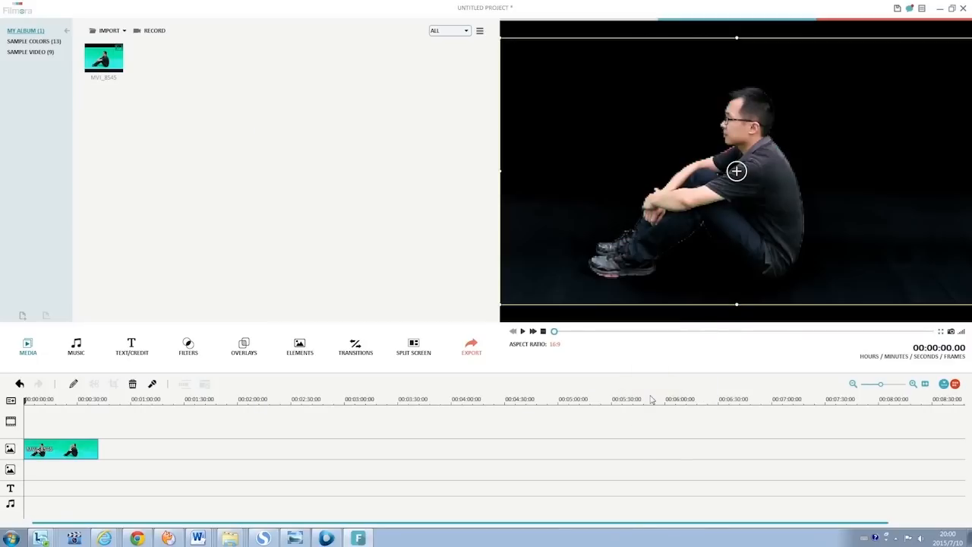
pyautogui.click(108, 30)
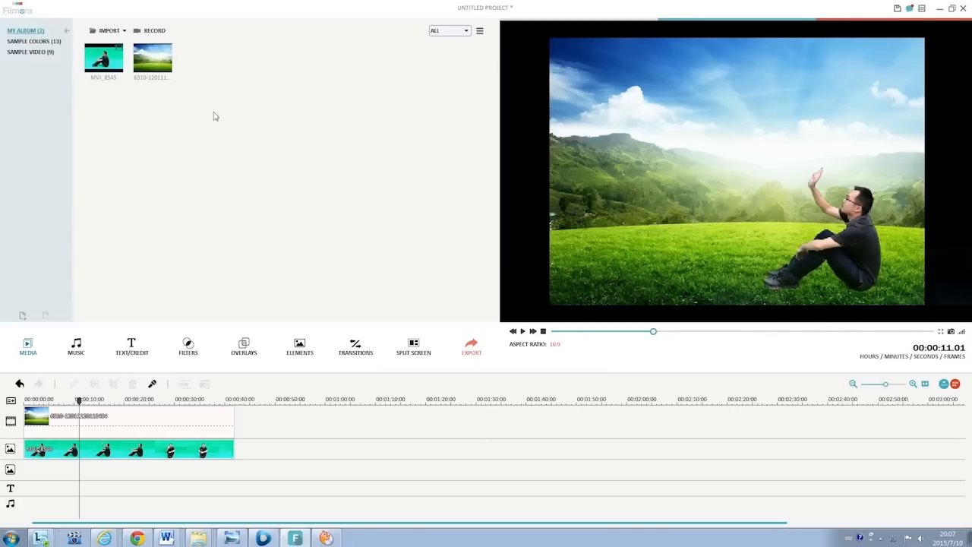
# Import the eagle clip, key out its green background with Chroma Key and apply it.
pyautogui.click(106, 30)
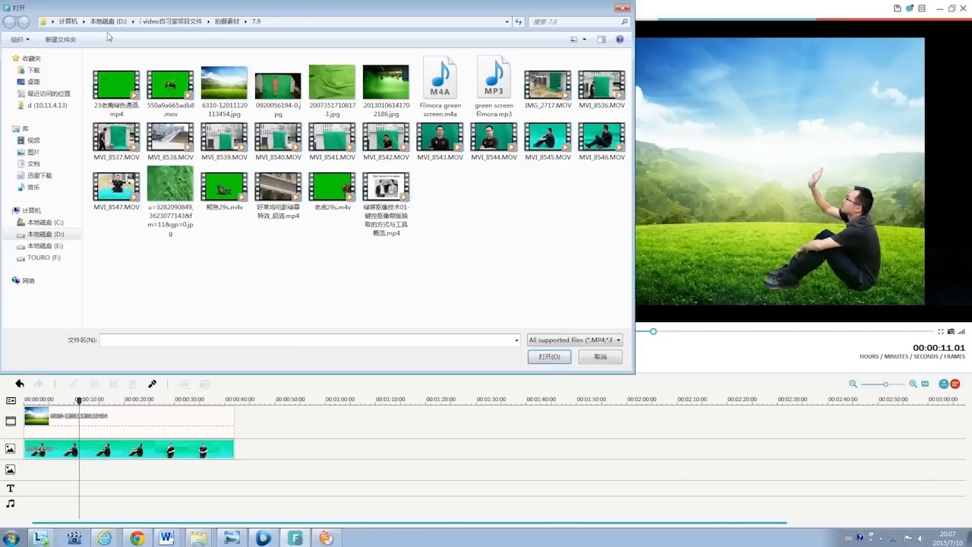
pyautogui.click(549, 356)
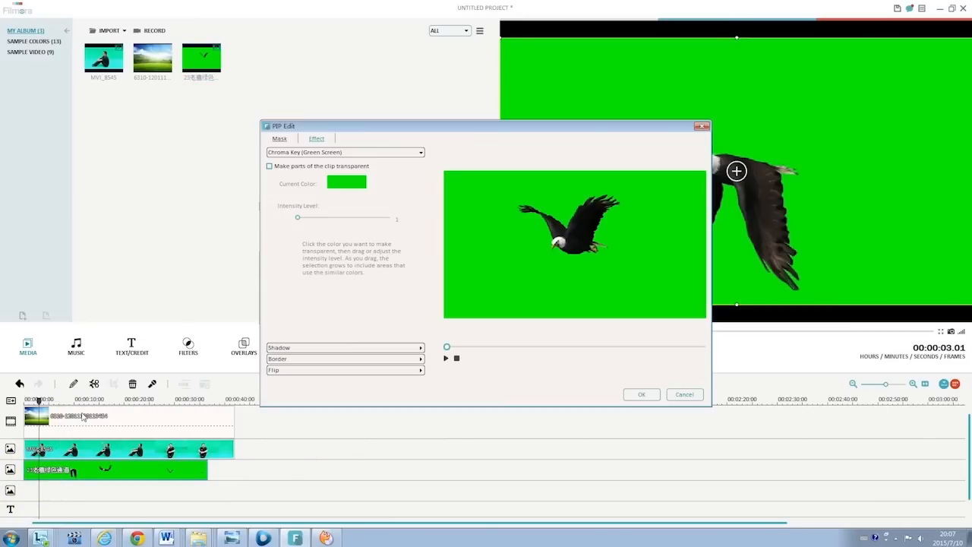
pyautogui.click(269, 165)
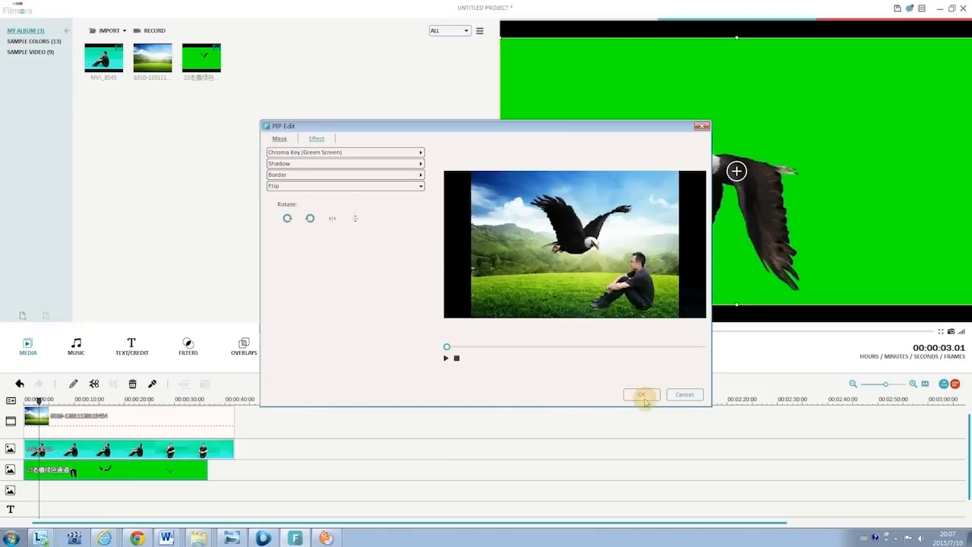
pyautogui.click(641, 394)
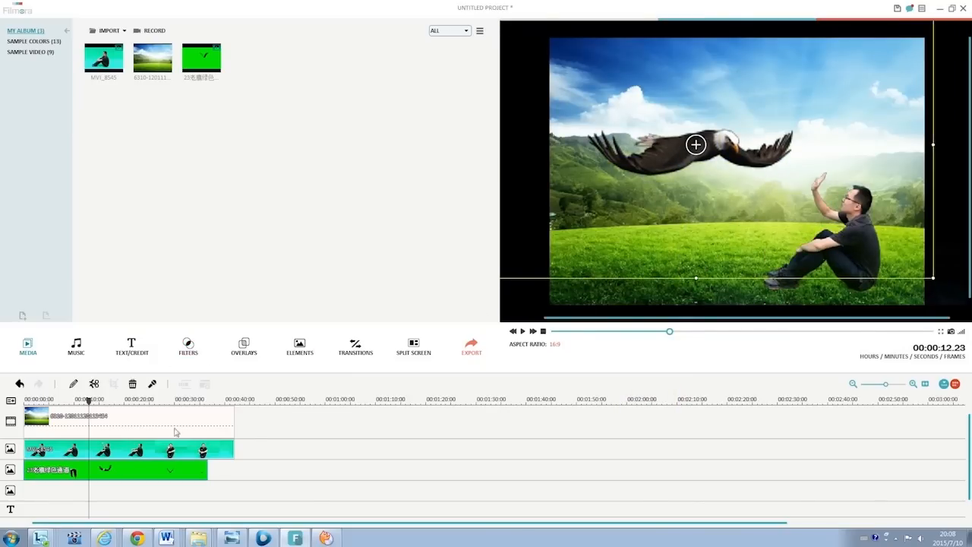
pyautogui.click(522, 332)
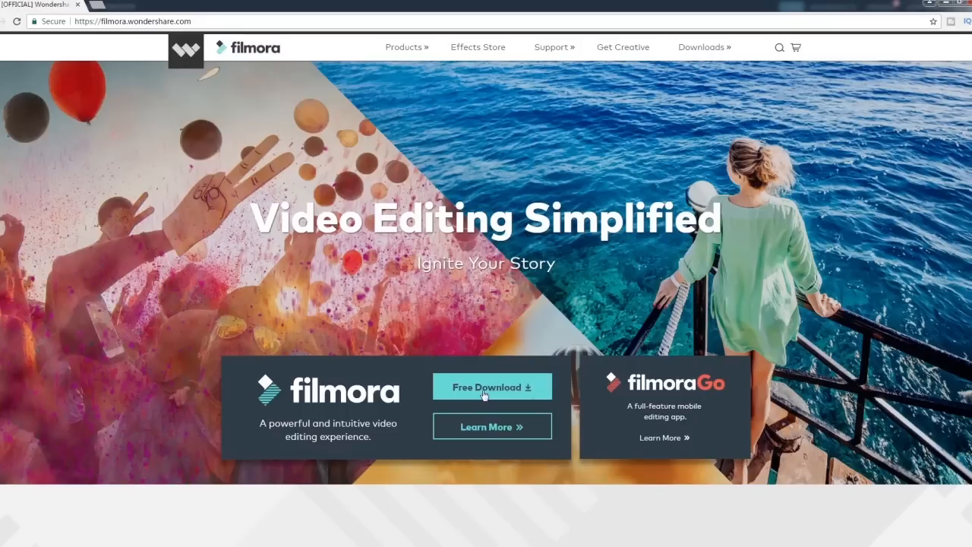
# Start the free Filmora installer download from filmora.wondershare.com.
pyautogui.click(492, 387)
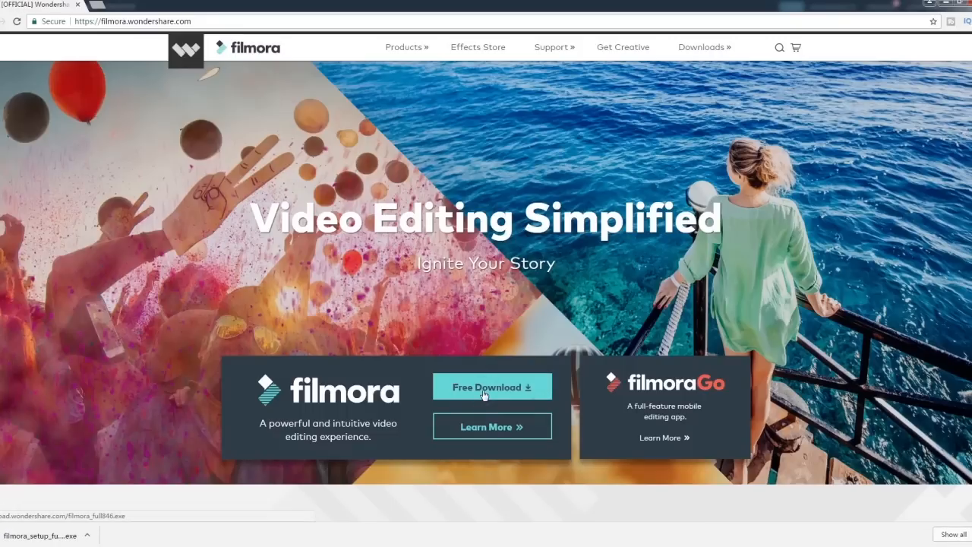
pyautogui.click(131, 22)
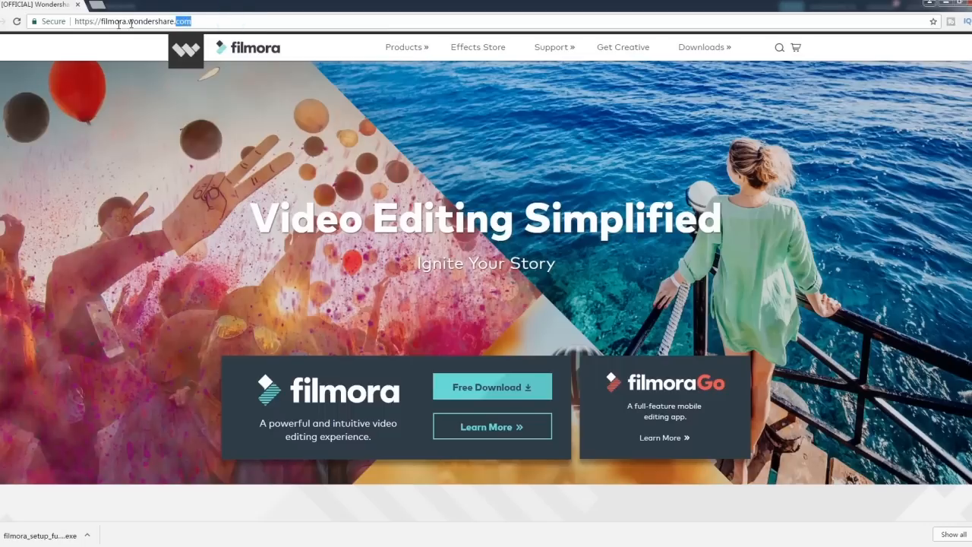